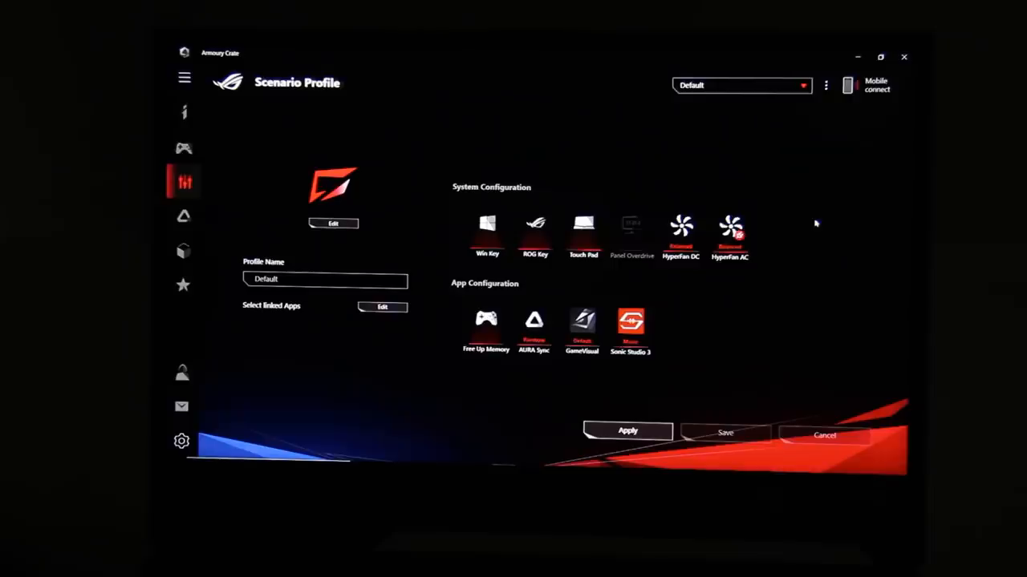
mouse_move(782, 253)
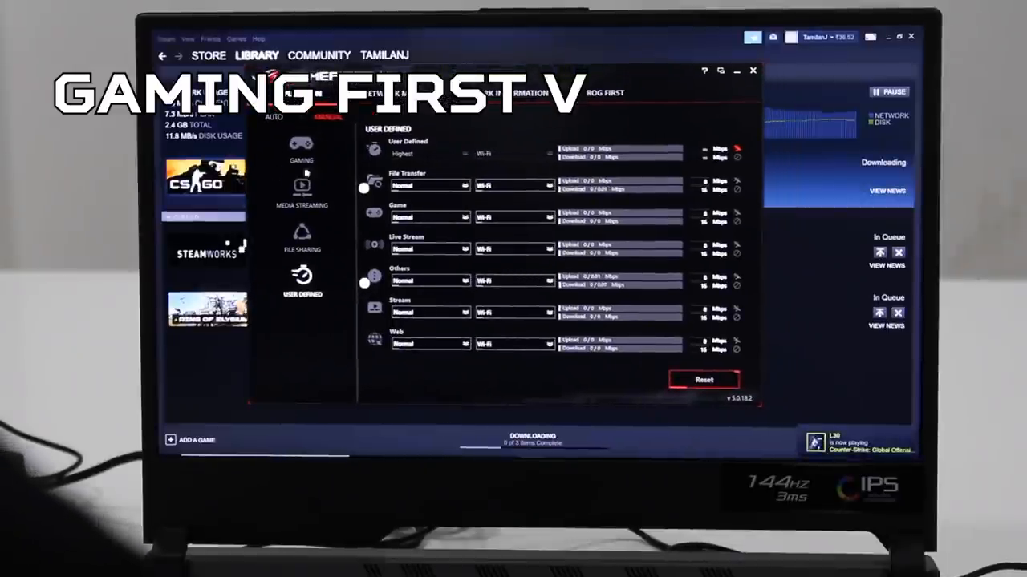
- Switch GameFirst V's priority preset from Gaming to Media Streaming in the category list
left_click(302, 149)
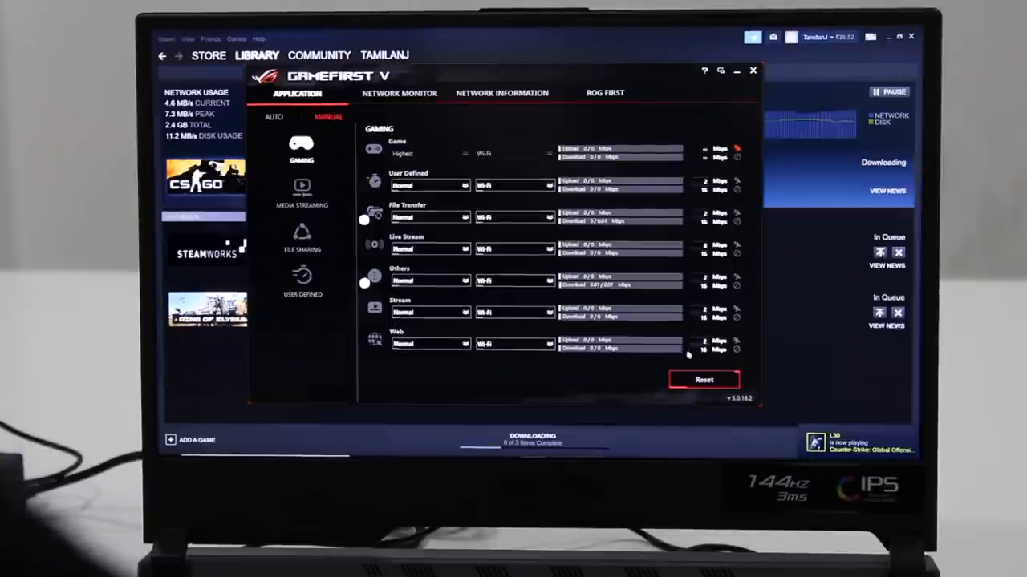
left_click(302, 187)
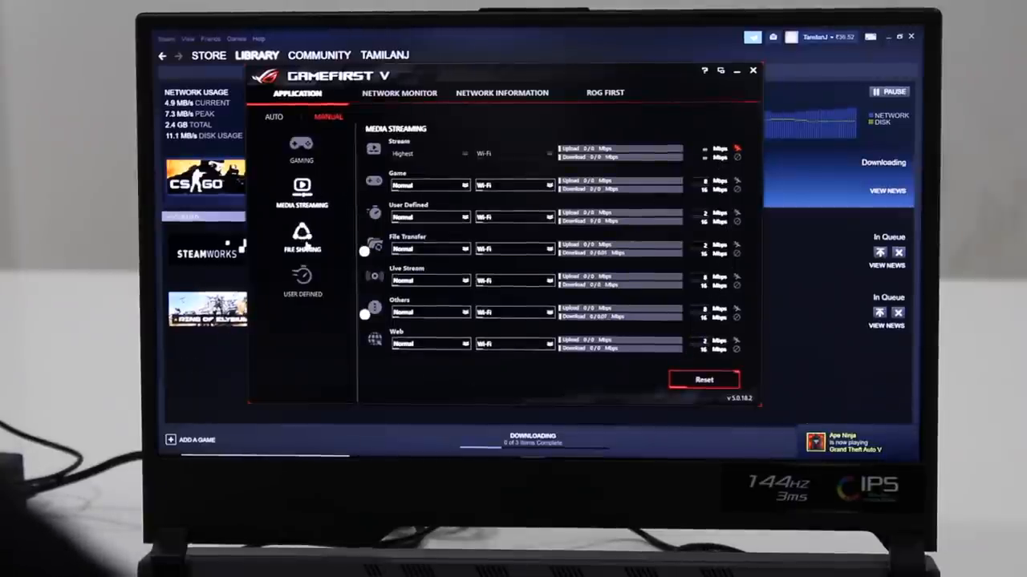
left_click(302, 237)
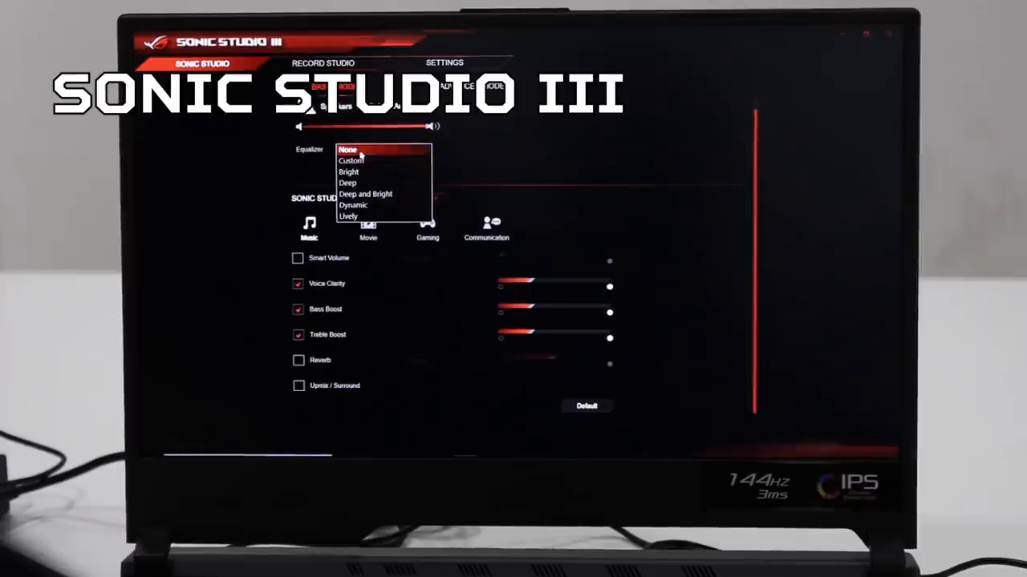
mouse_move(365, 194)
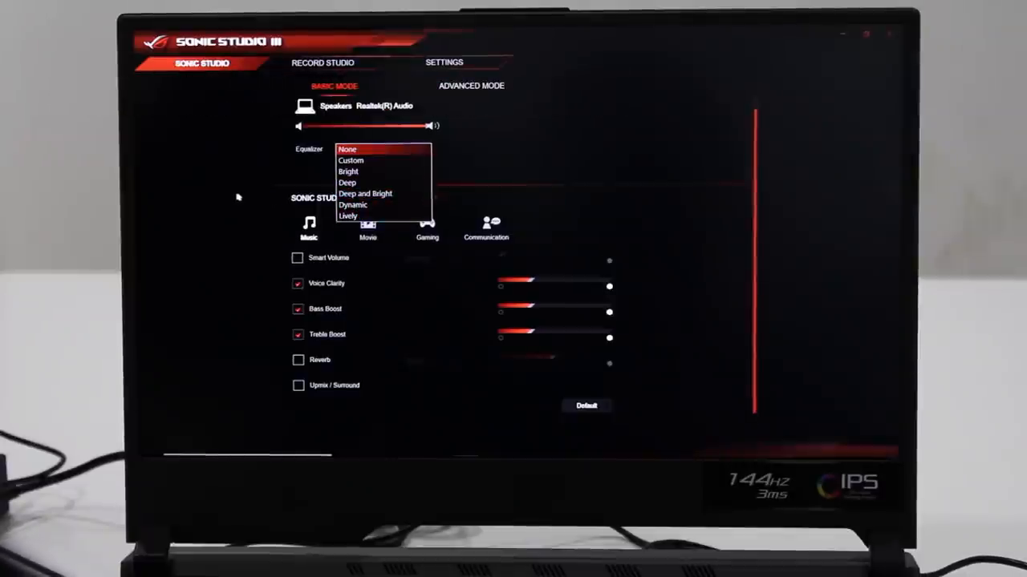
- Leave the equalizer on None and apply the Movie effects preset (Smart Volume, Reverb, Surround)
left_click(347, 149)
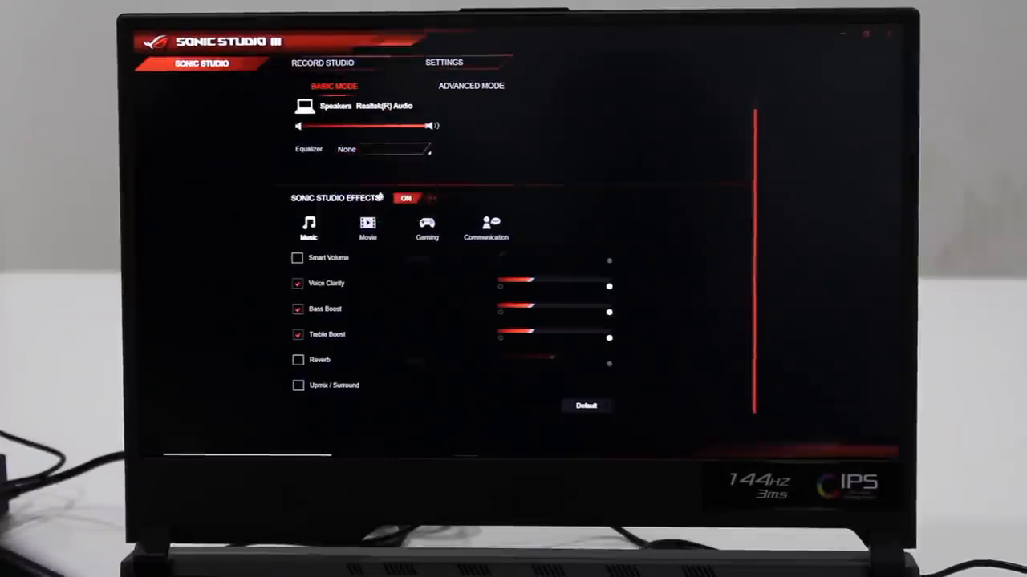
left_click(368, 227)
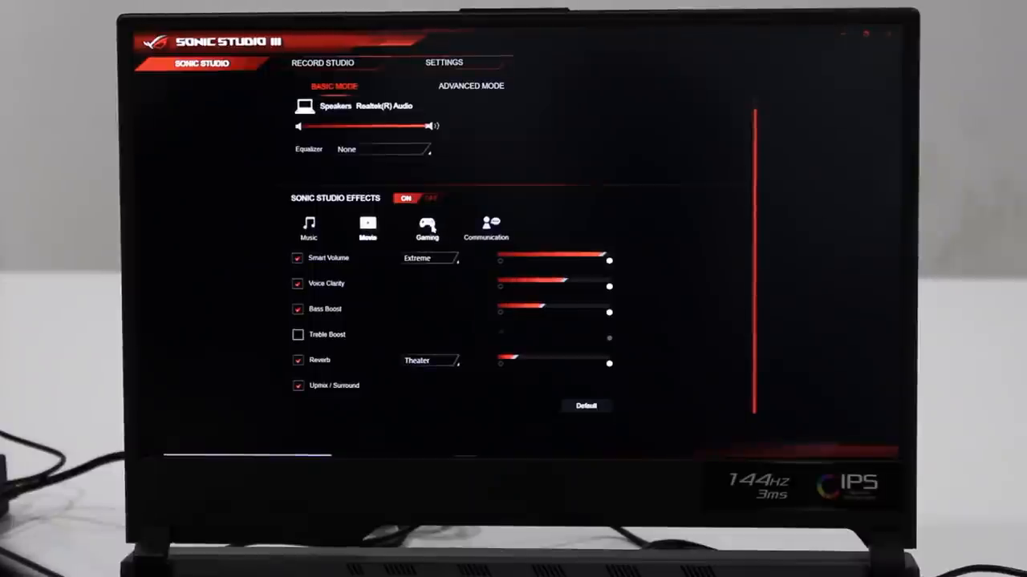